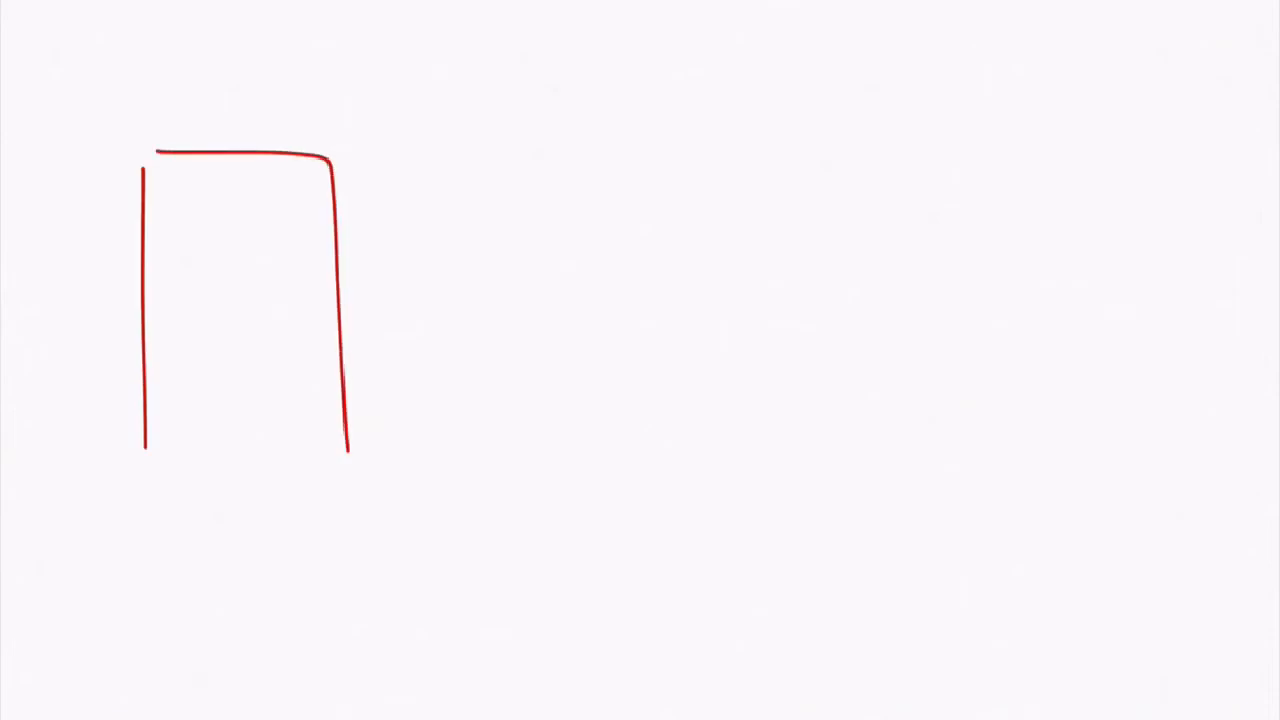
Sketch the code page outline and label an arrow from it COMPILE
left_click_drag(144, 460, 350, 456)
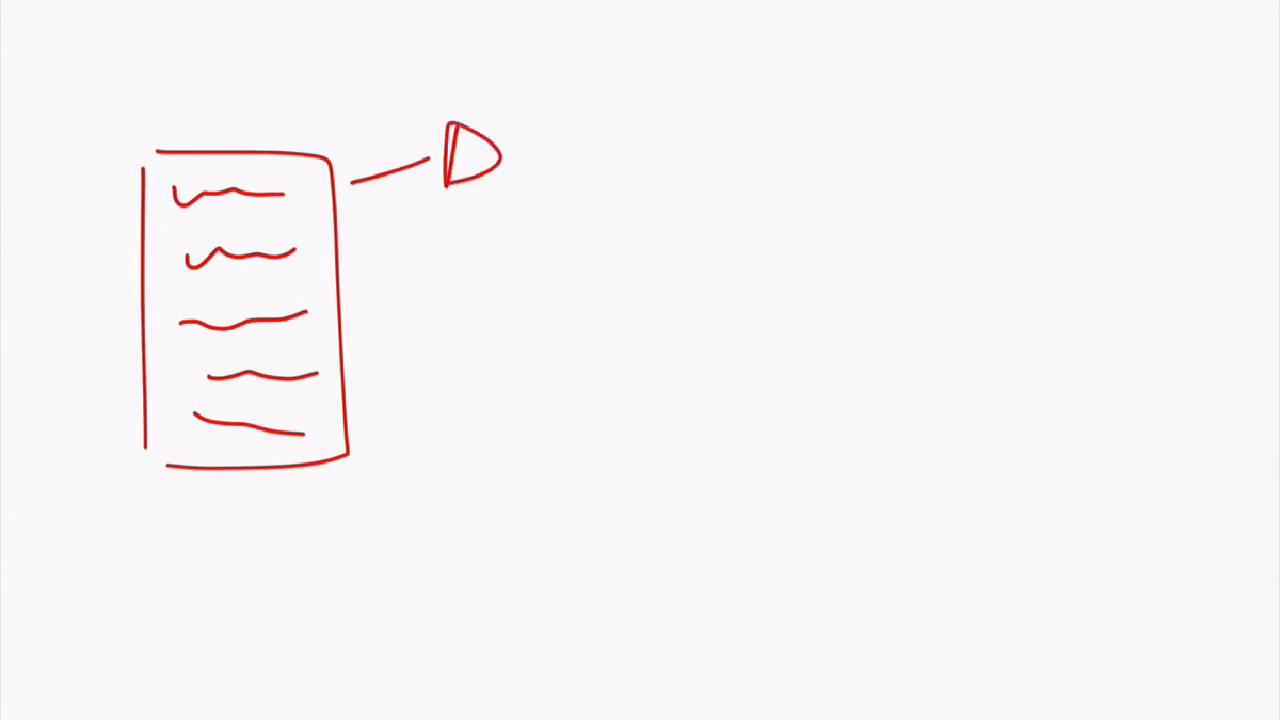
type("Comp")
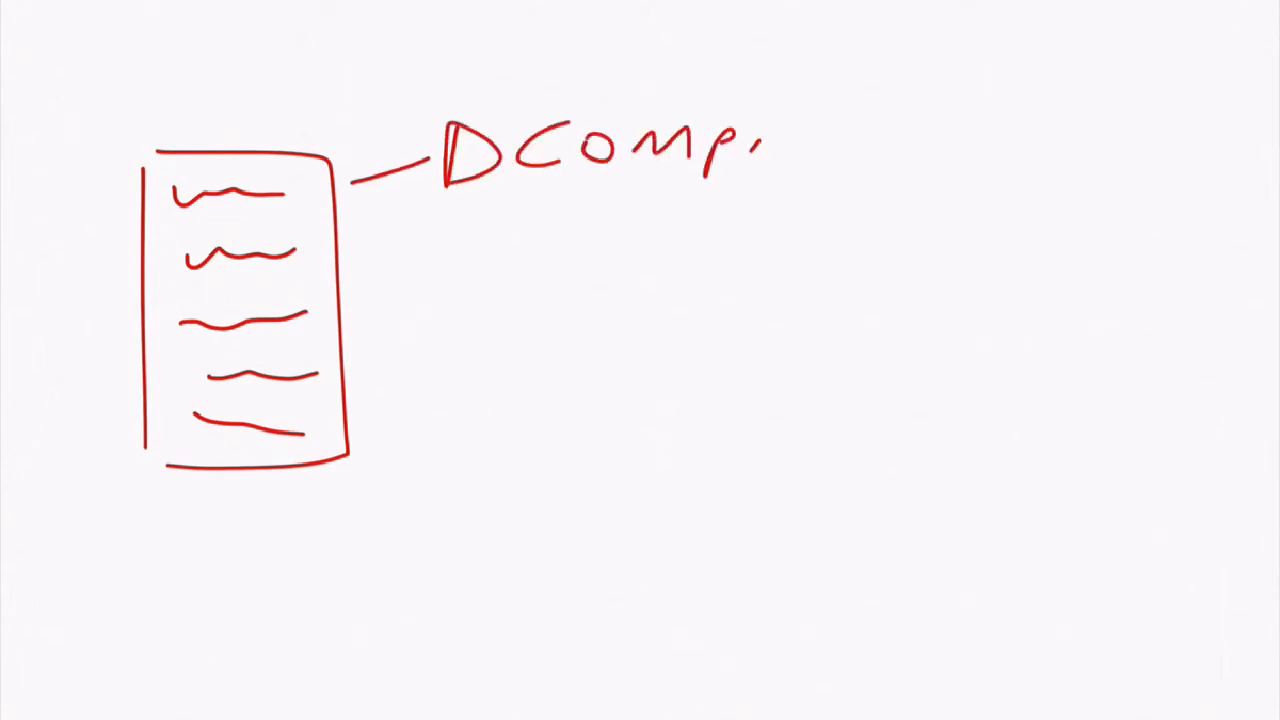
type("ILE")
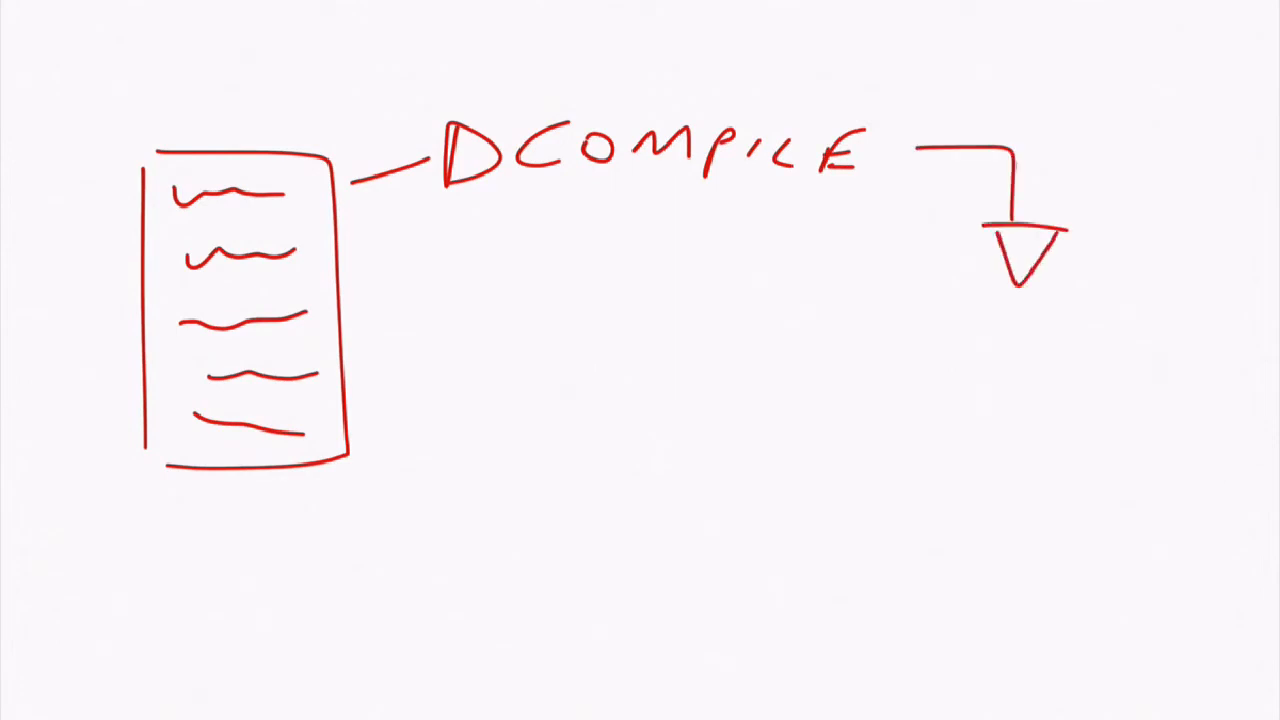
List the target platforms WIN, MAC, OS under the downward arrow
type("WIN")
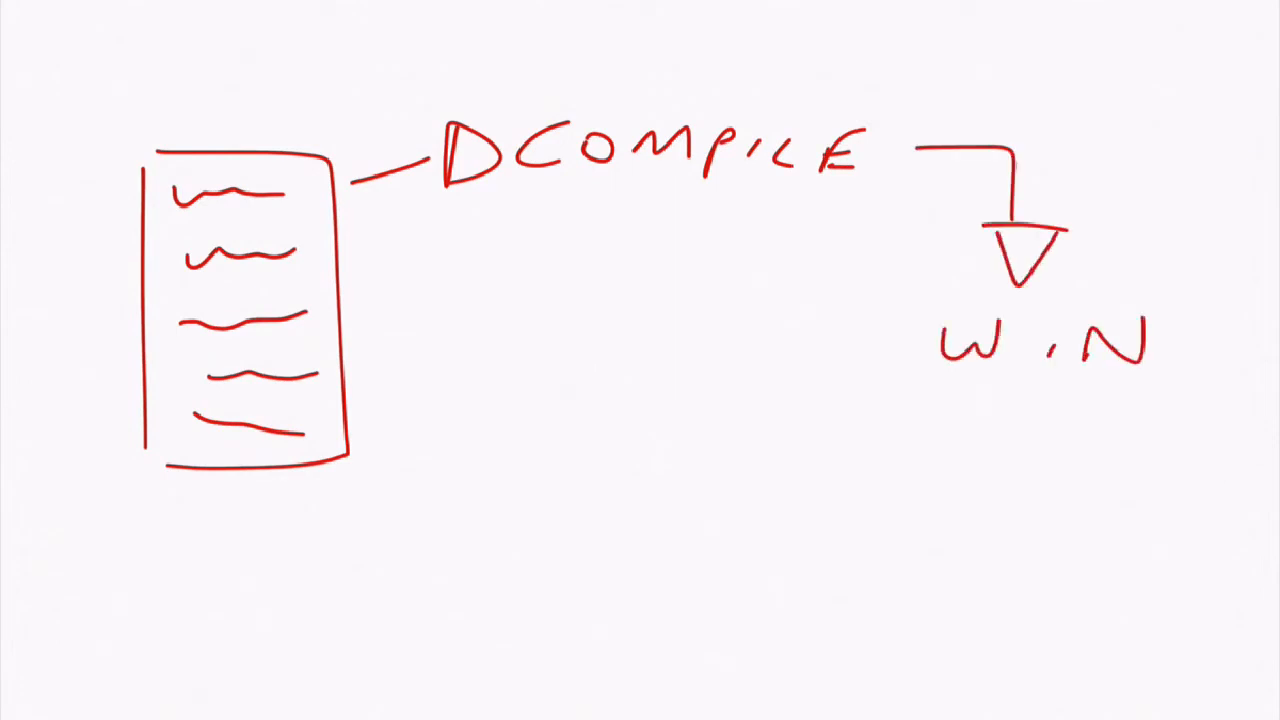
type("MAC")
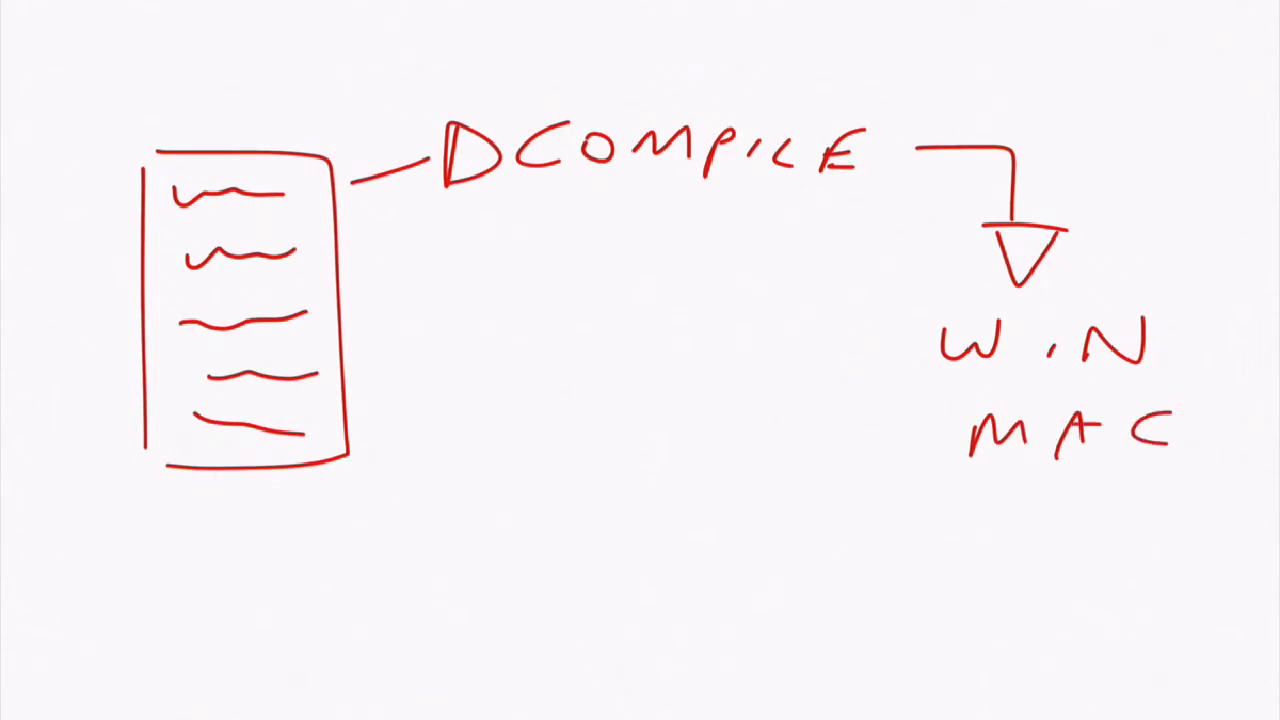
type("OS")
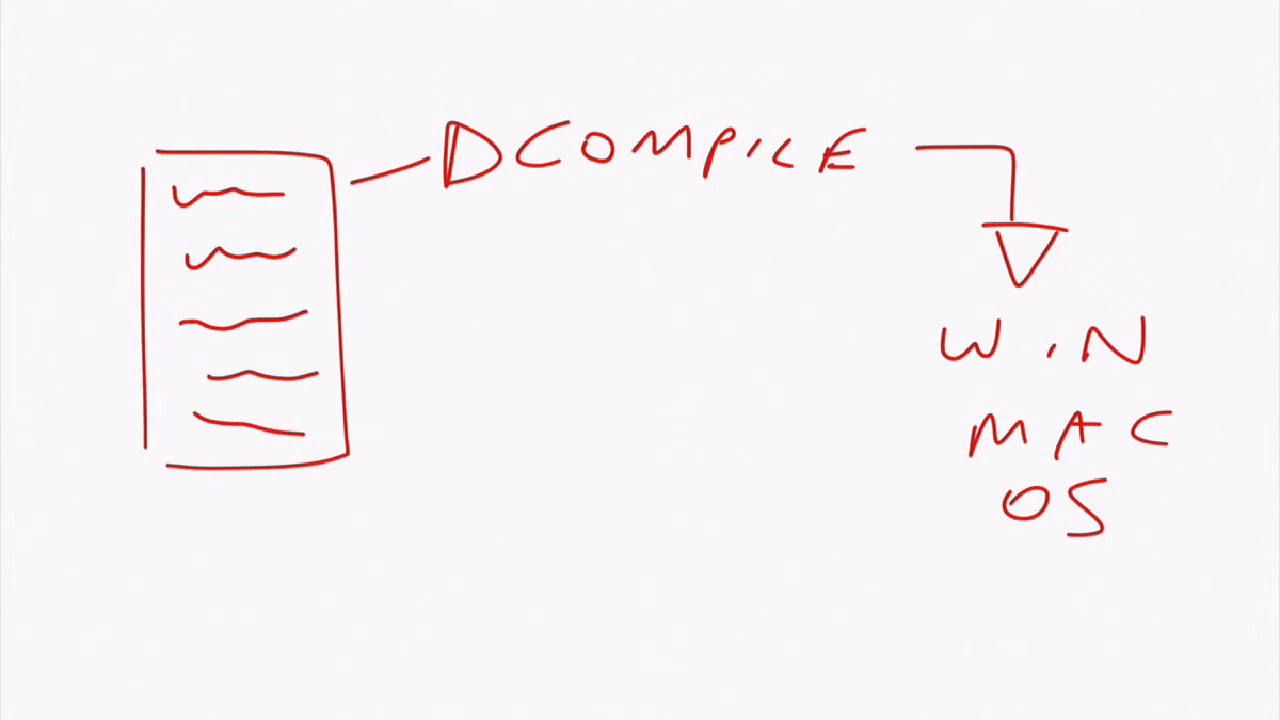
Add a second arrow labelled DEBUG from the page and cross-marks beside the code lines
left_click_drag(350, 330, 470, 310)
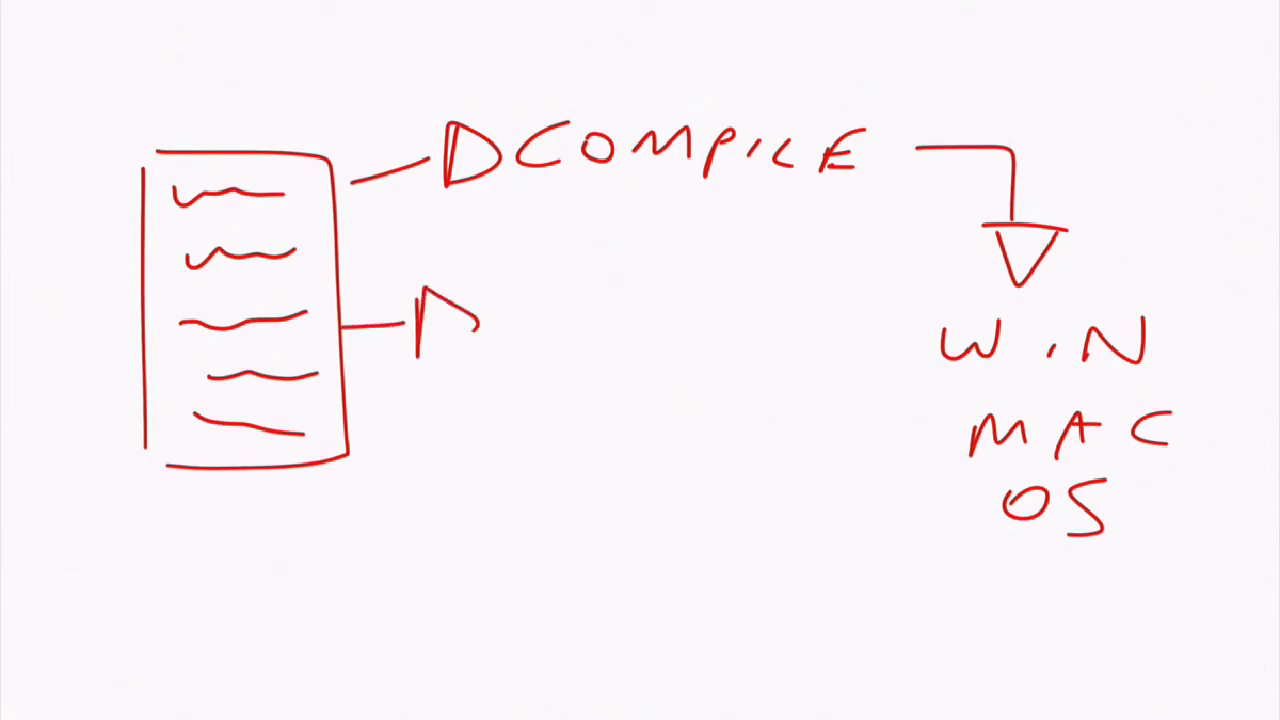
left_click_drag(410, 320, 570, 320)
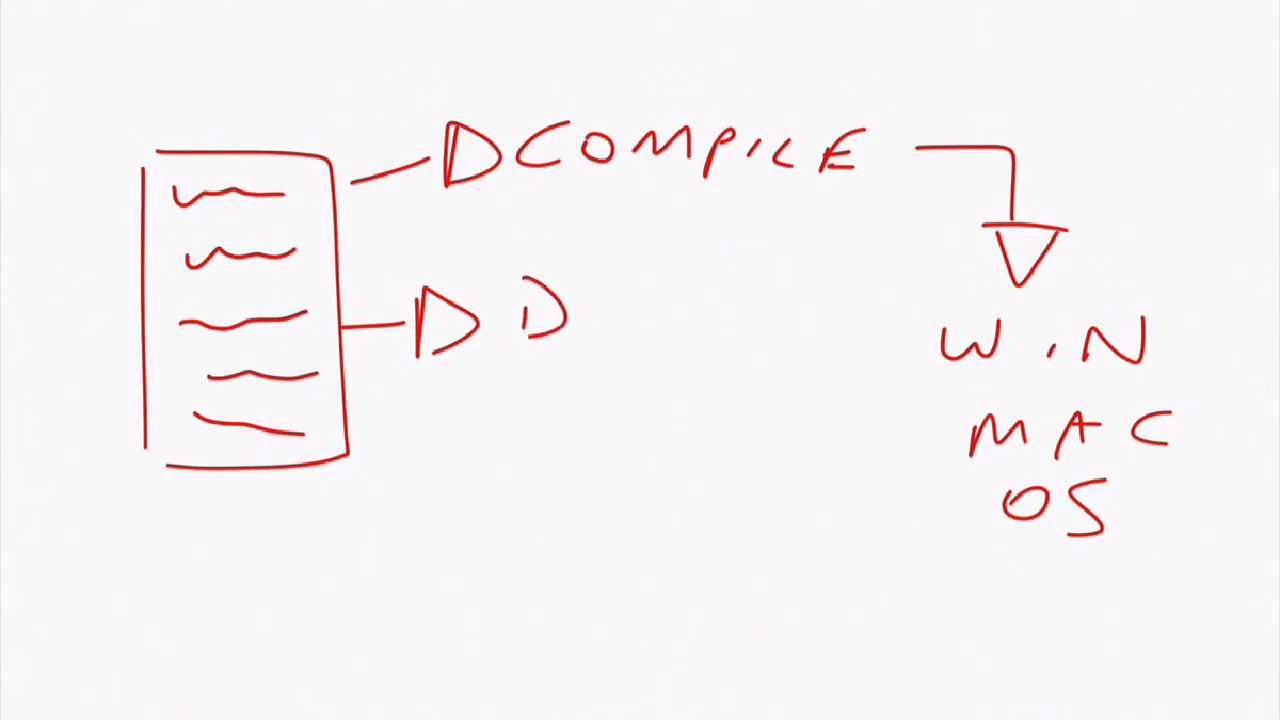
type("EBUG")
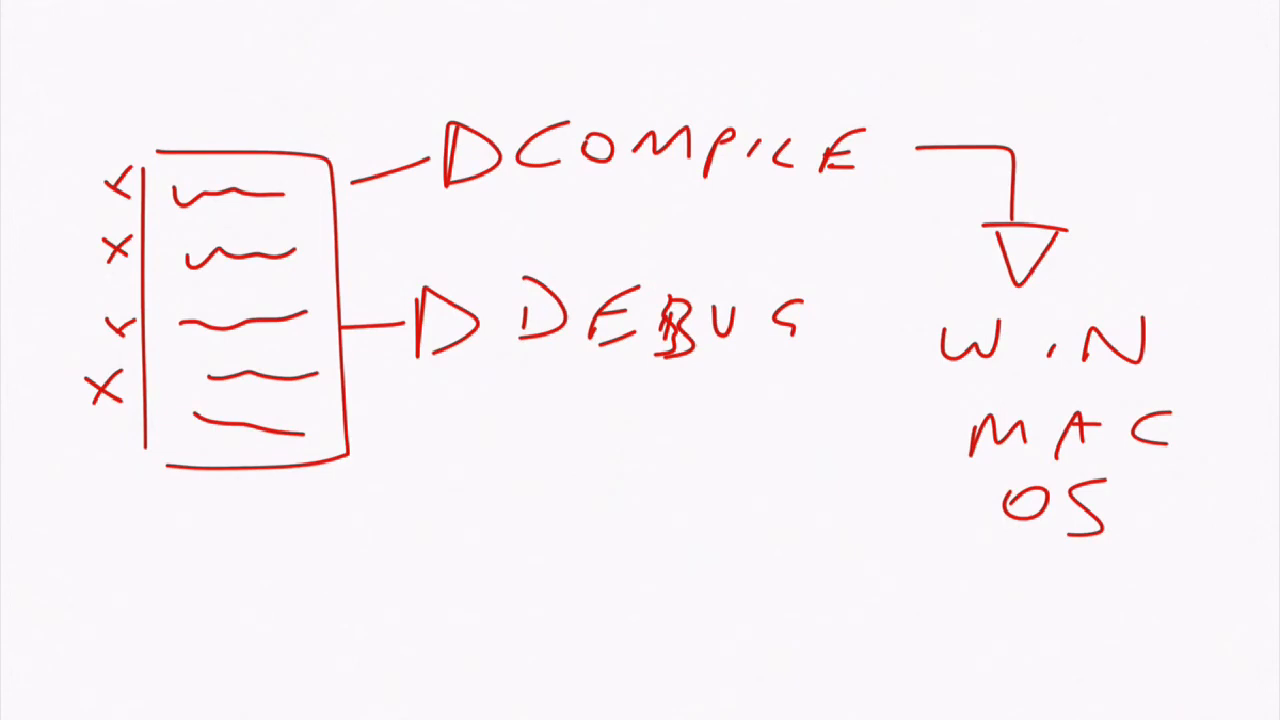
left_click_drag(540, 410, 750, 420)
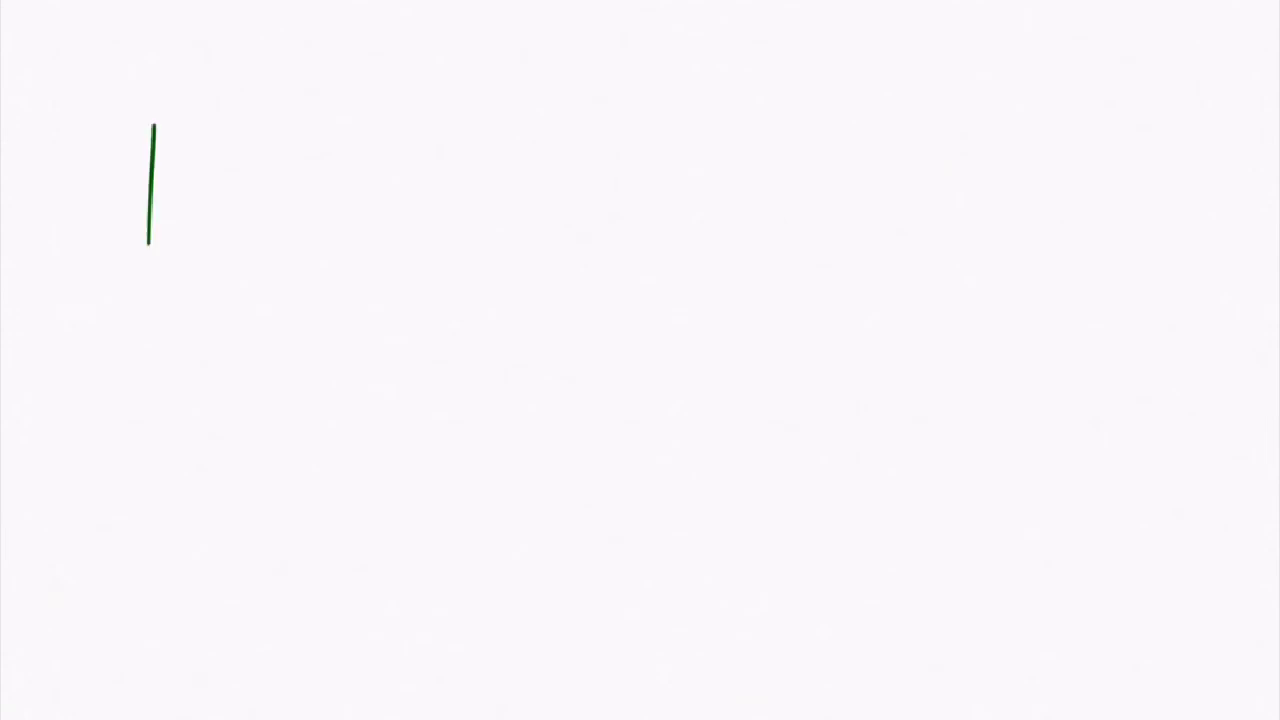
Draw a green X C box with arrows labelled C, D and iOS, MACOS
left_click_drag(150, 130, 300, 440)
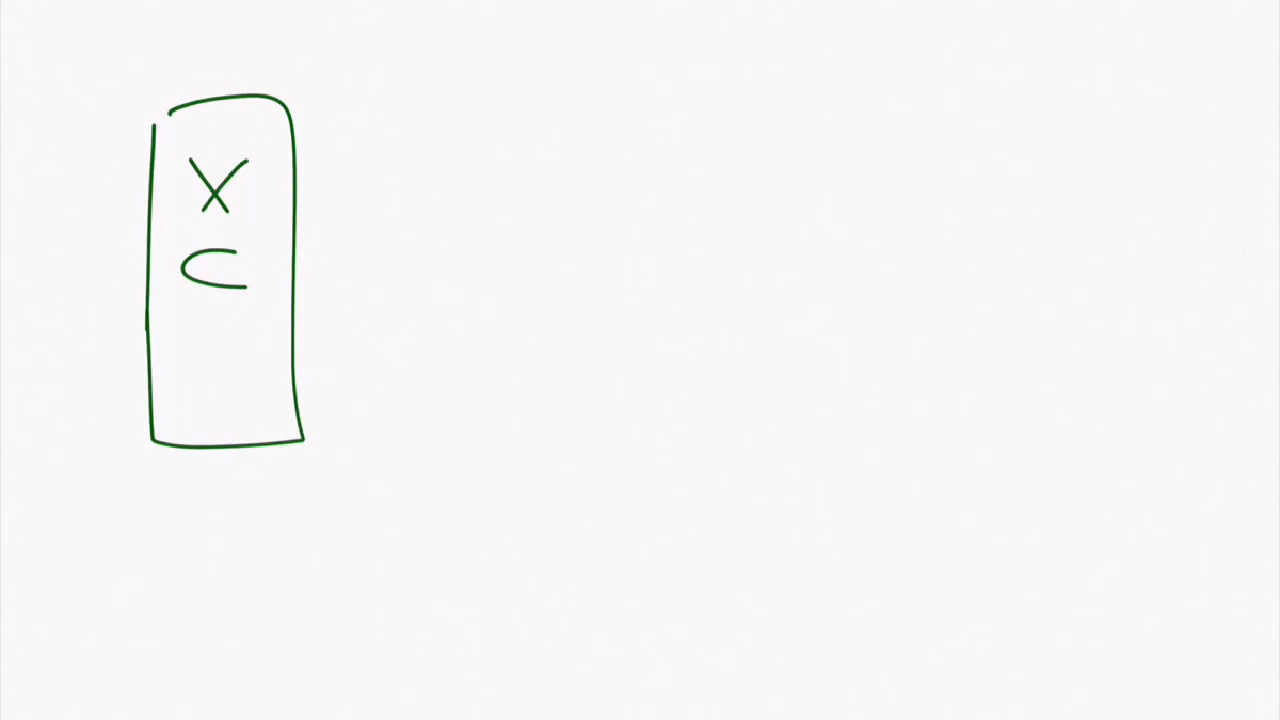
left_click_drag(310, 150, 376, 124)
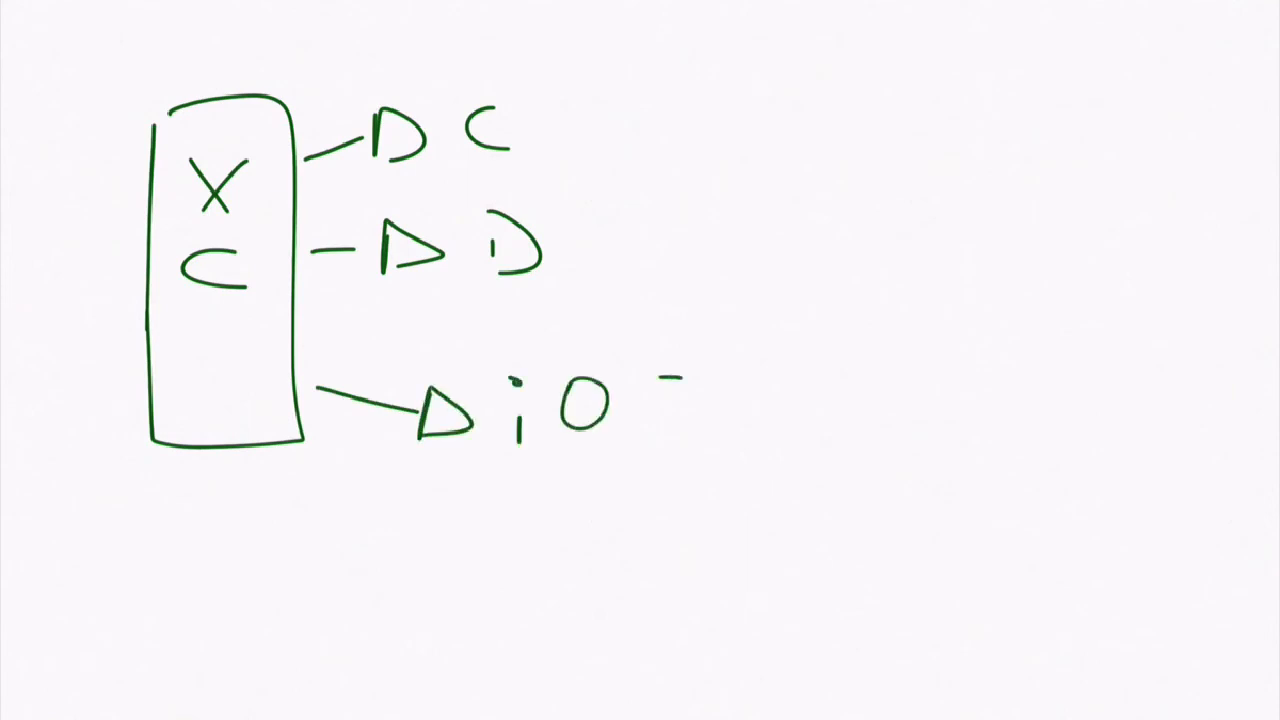
type("S, MA")
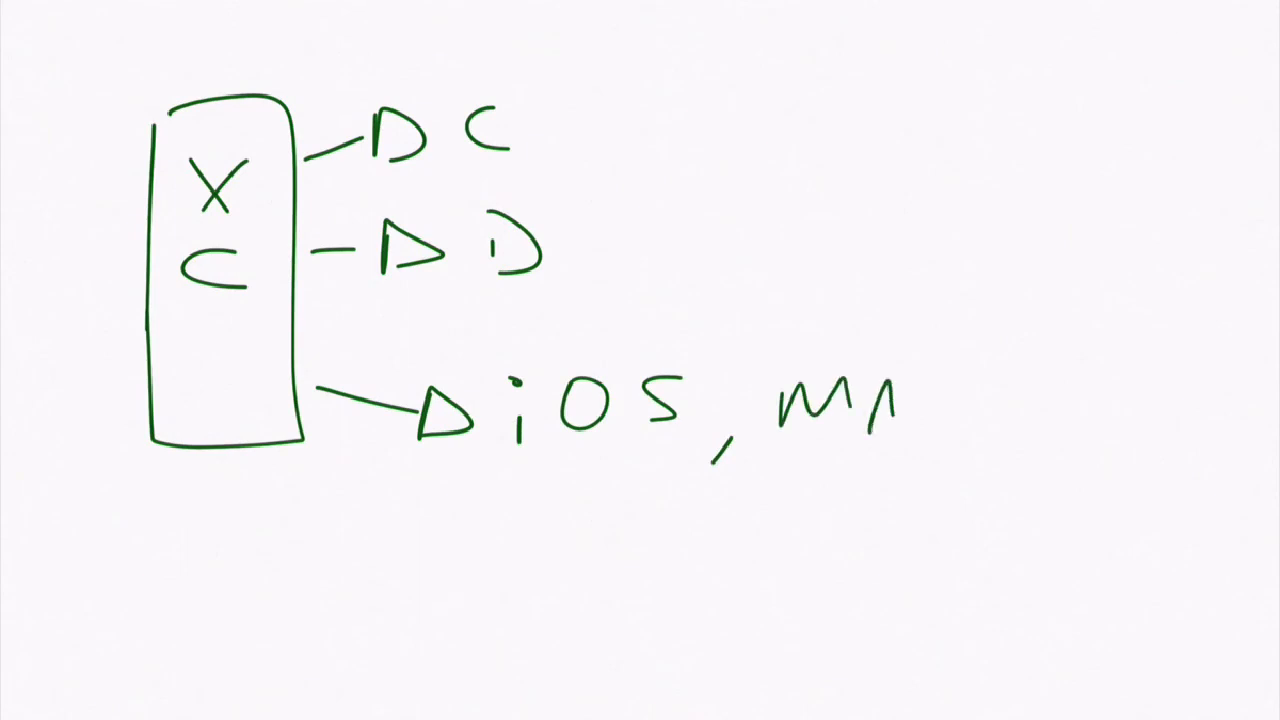
type("ACOS")
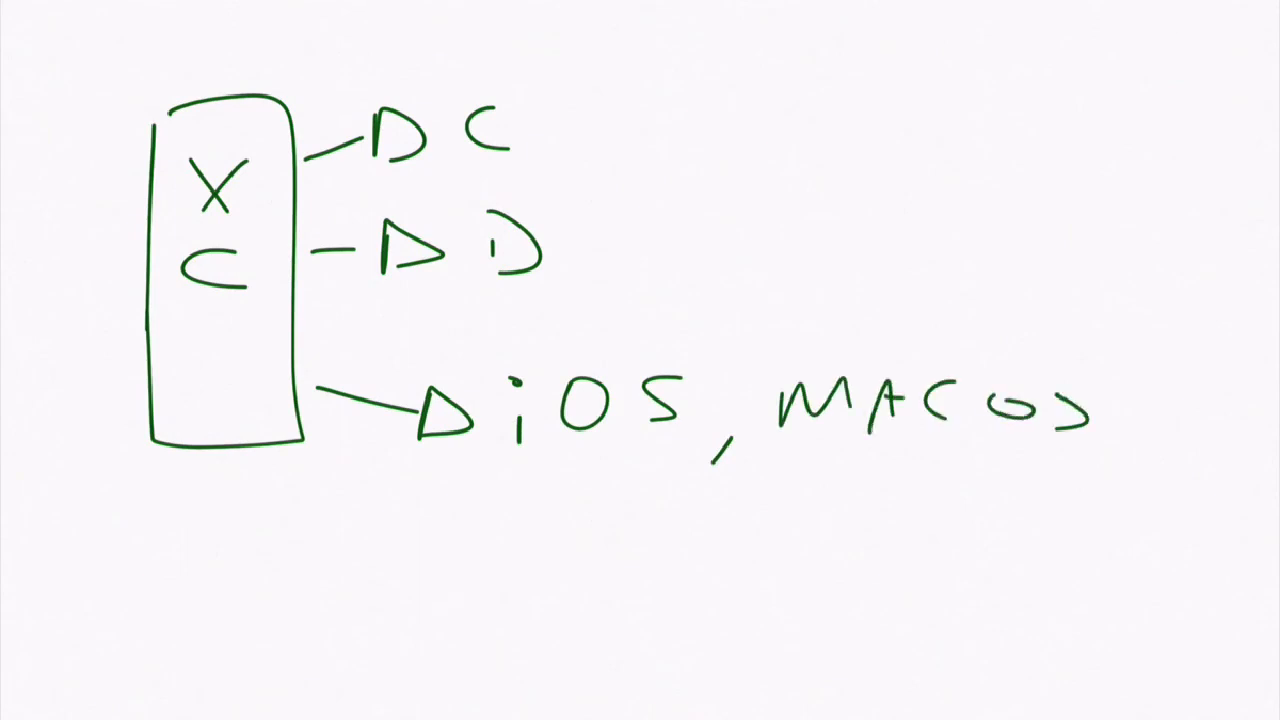